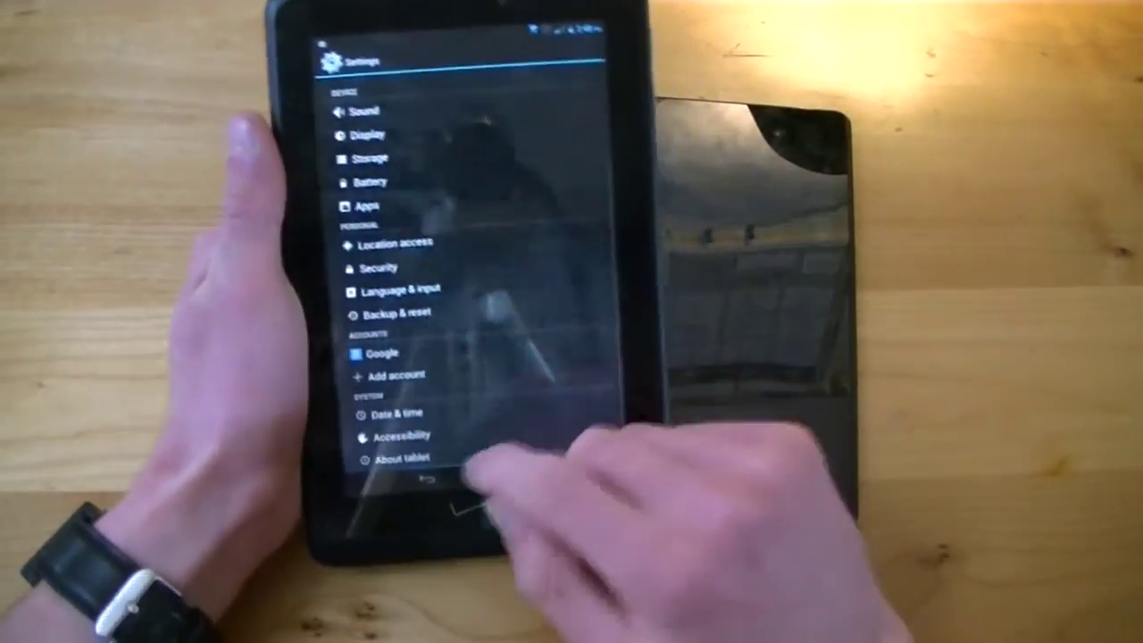
# Open About tablet to view the model, Android version 4.2.2 and build details.
pyautogui.click(398, 457)
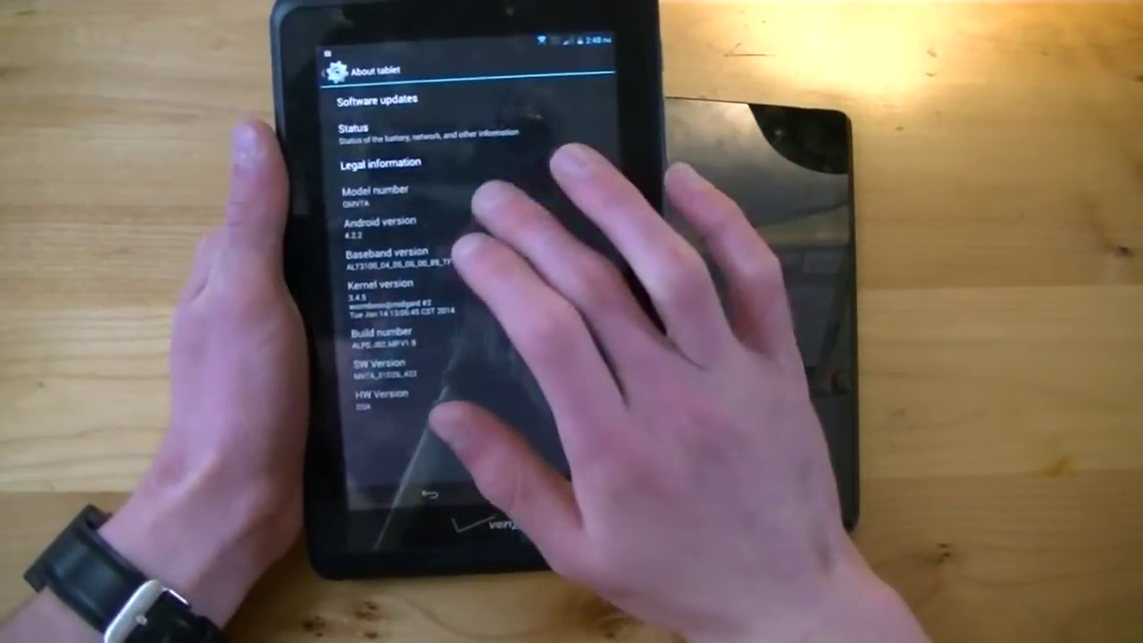